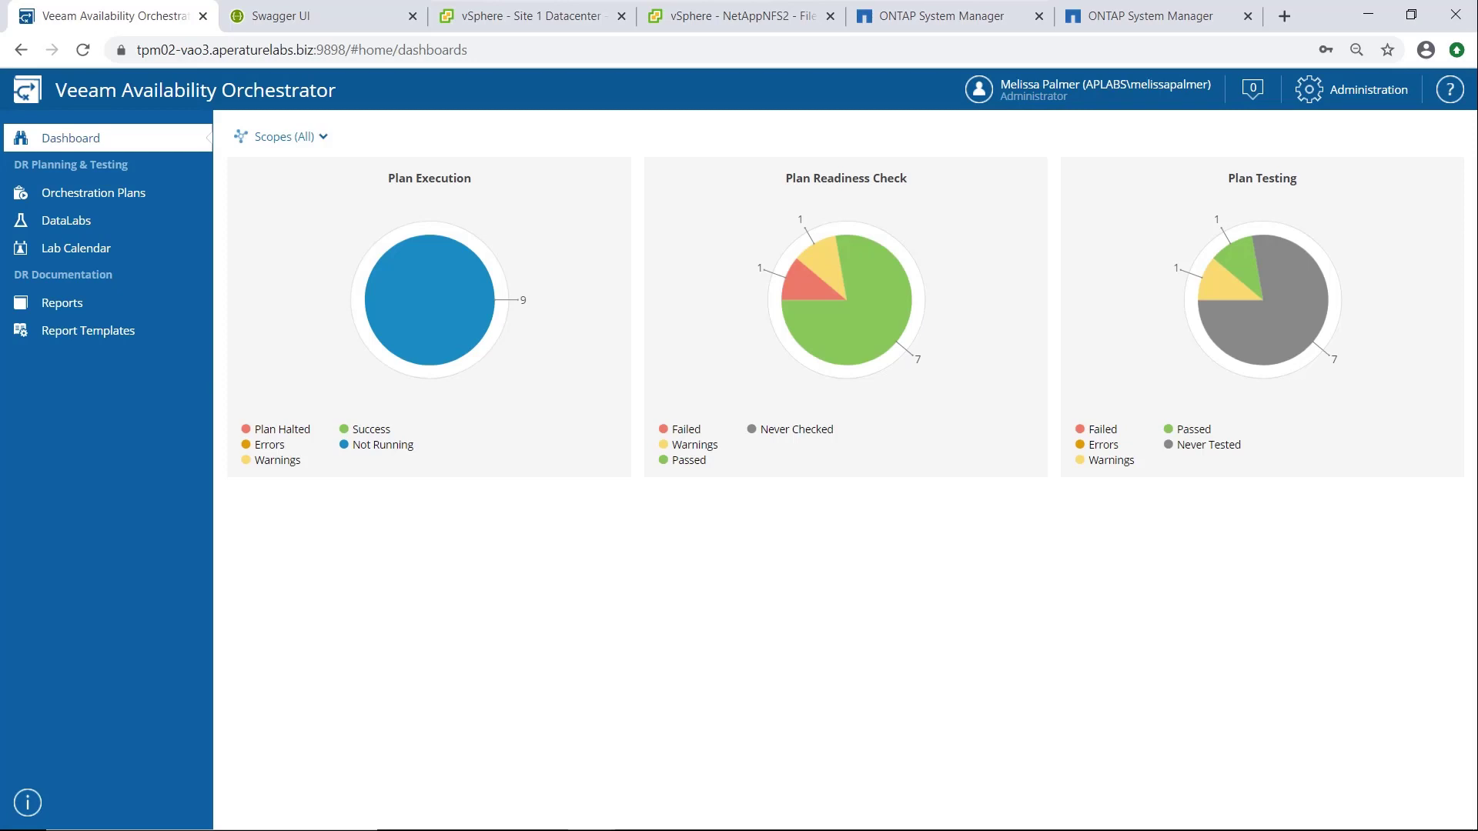
mouse_move(162, 102)
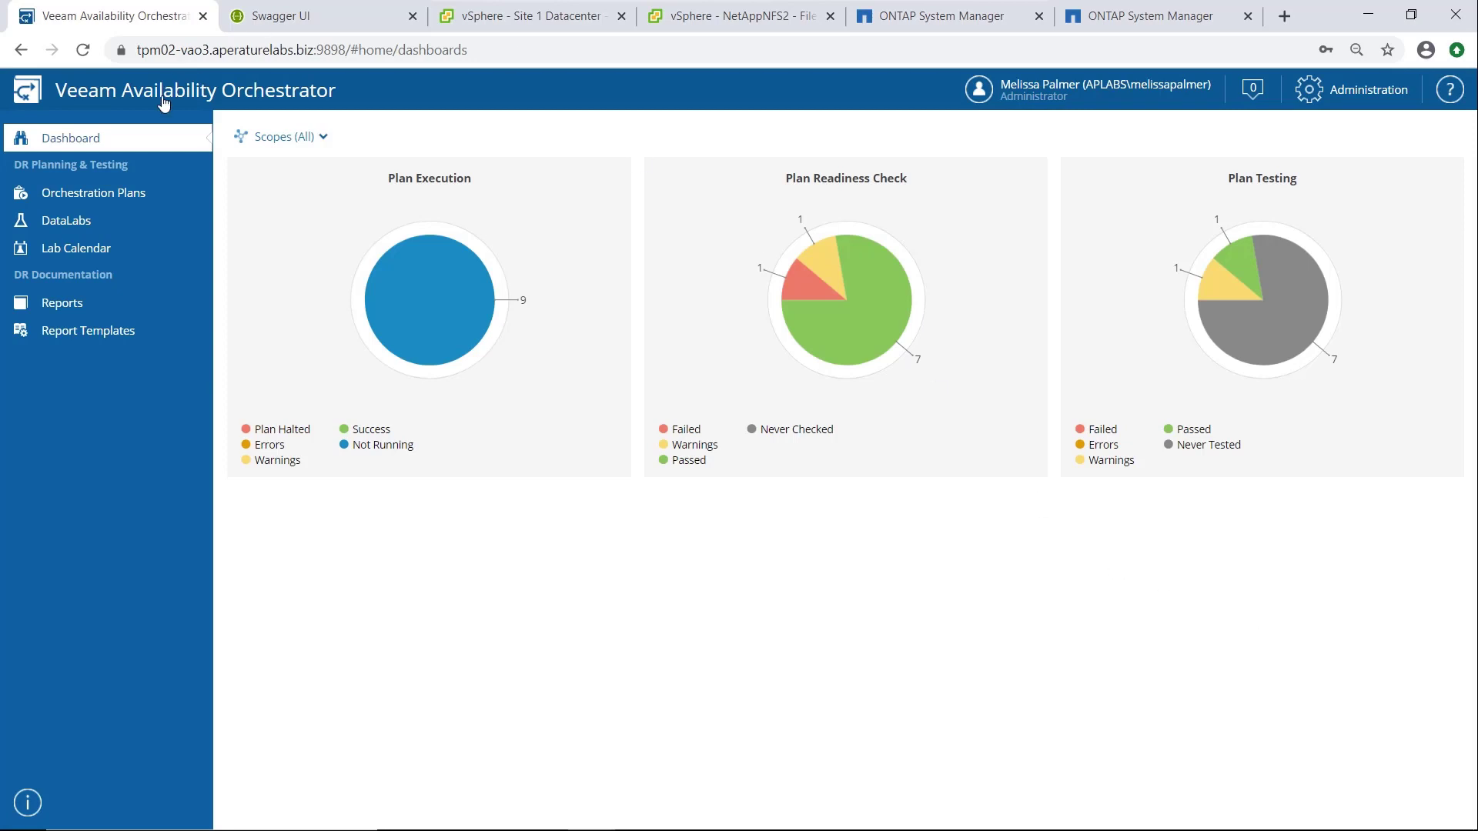
Step: Show the Verify actions for the SiliconLIFT Application Tier 2 orchestration plan
click(92, 192)
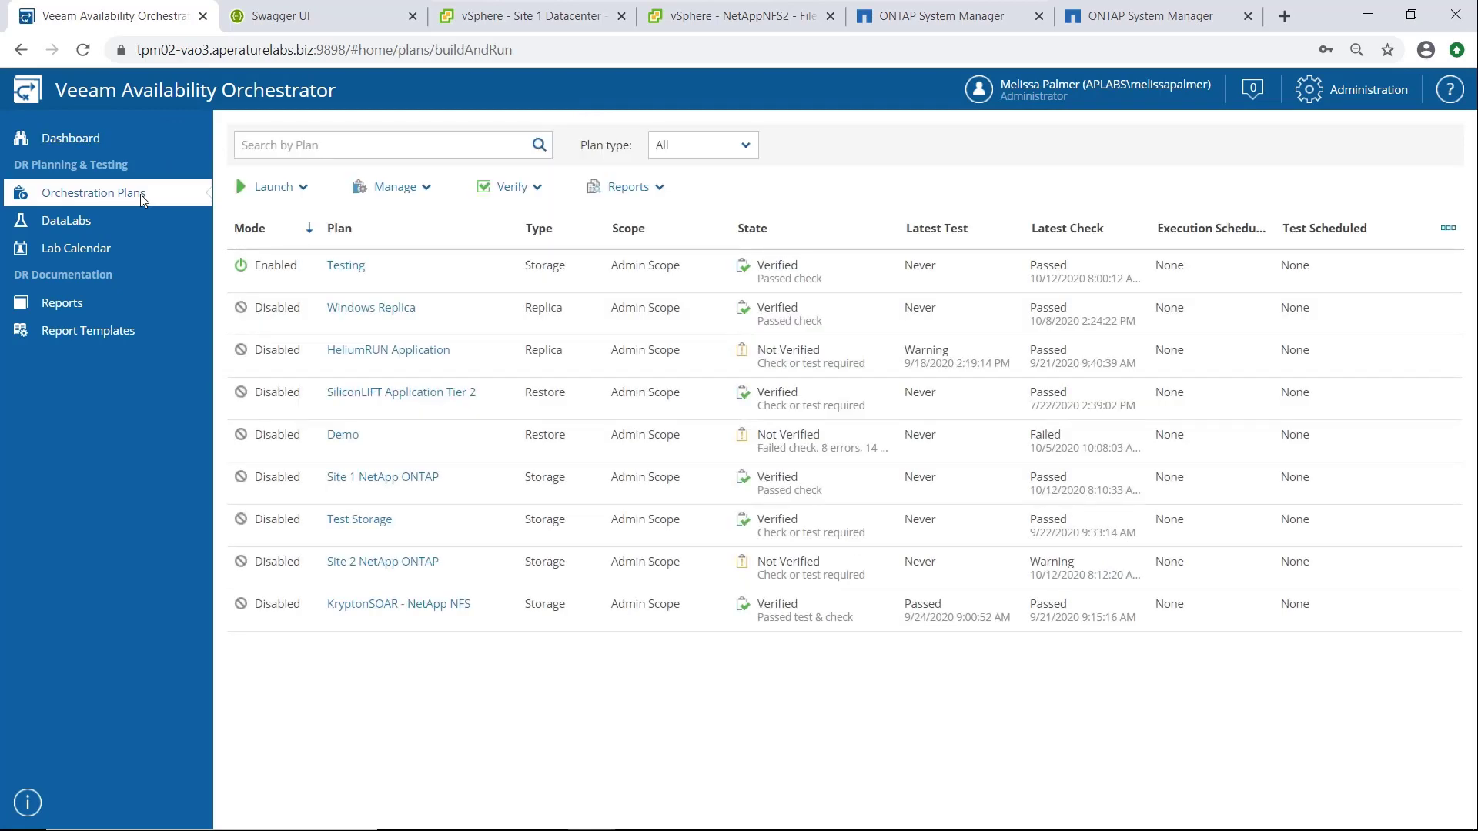
mouse_move(139, 196)
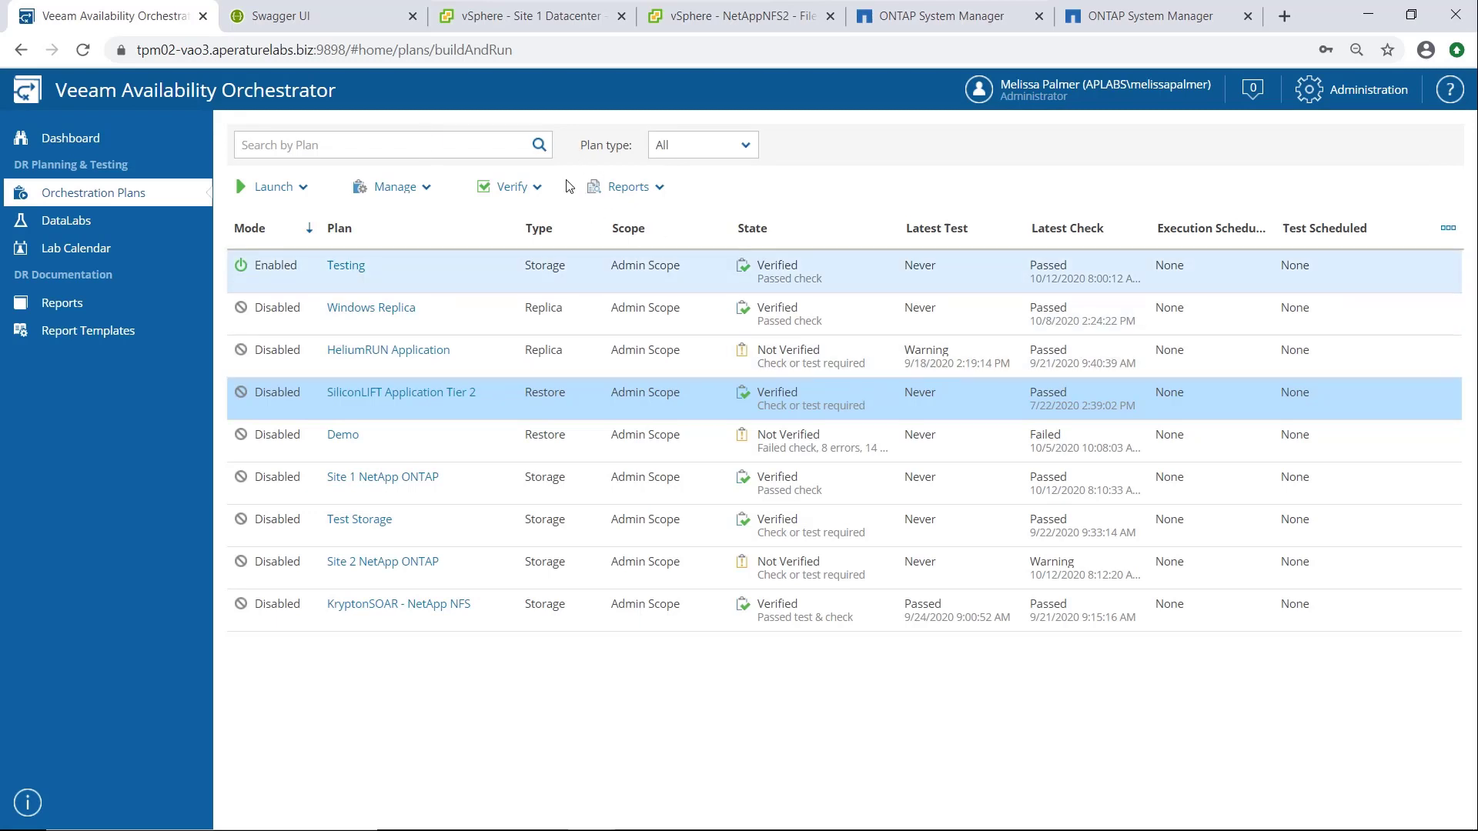
click(506, 186)
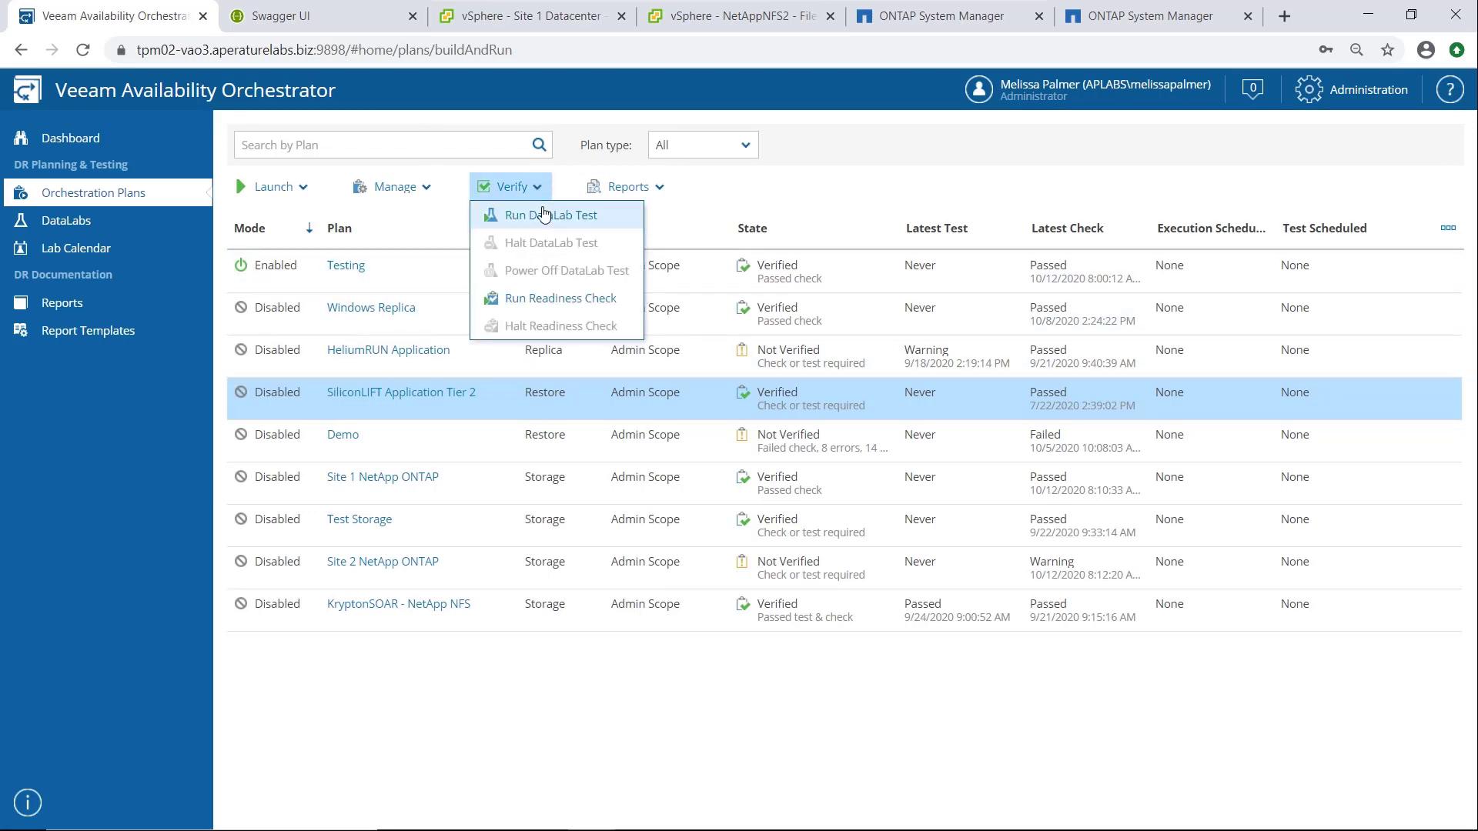
mouse_move(545, 216)
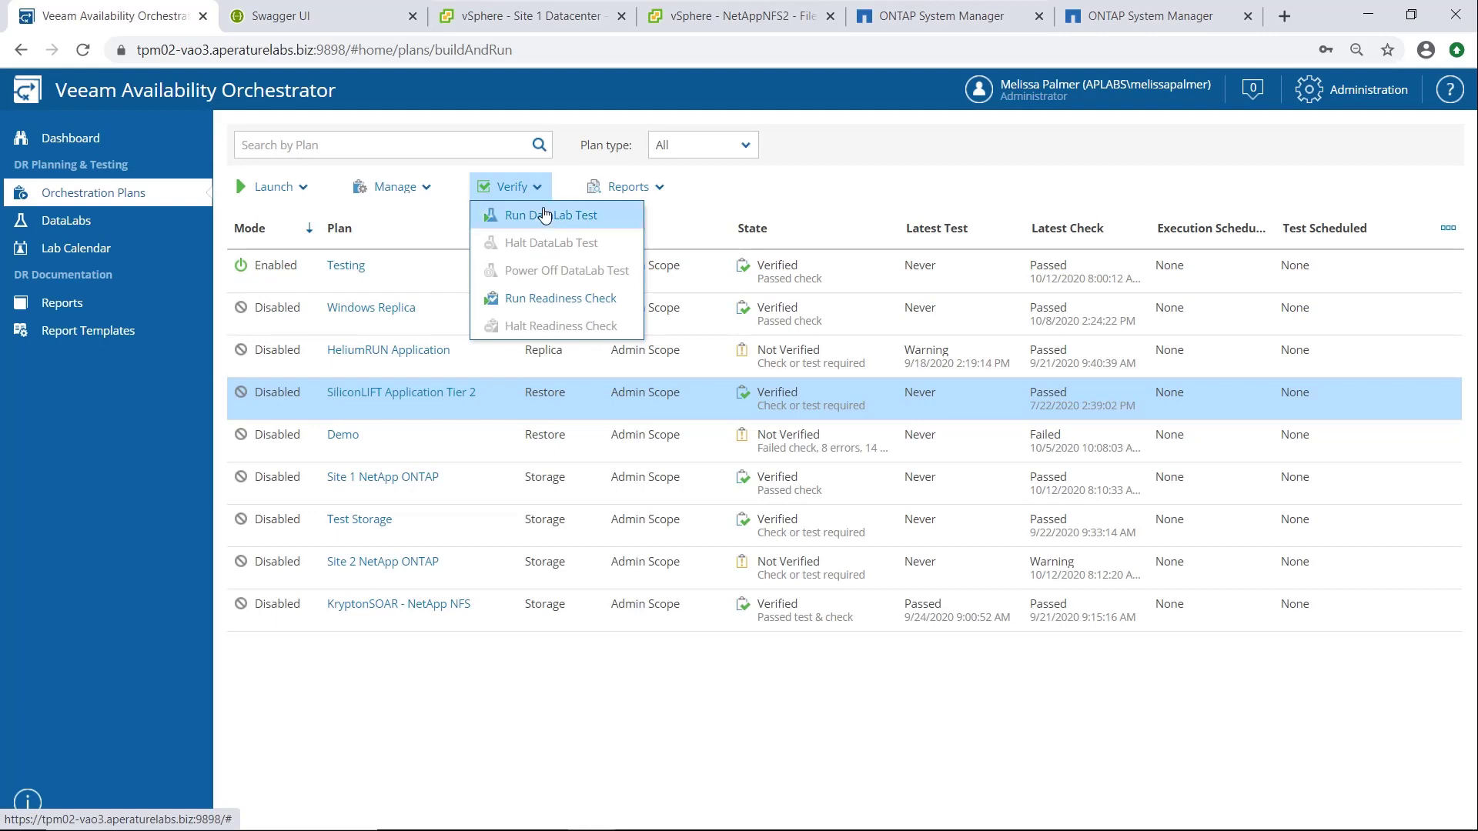
Step: Begin a Run DataLab Test with the tpm02-mp-br\Tier 1 VAO lab selected
click(549, 216)
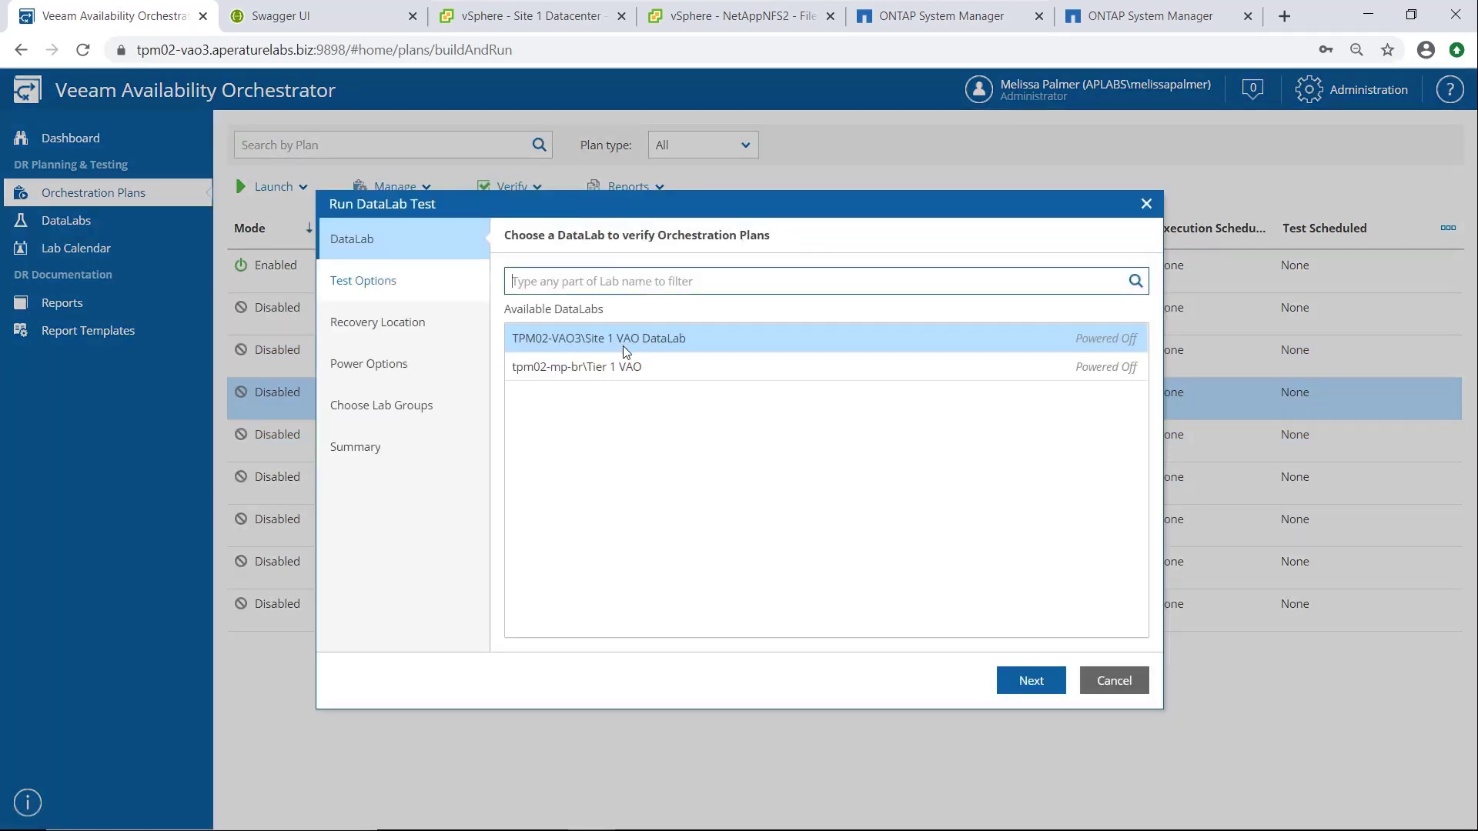
click(575, 367)
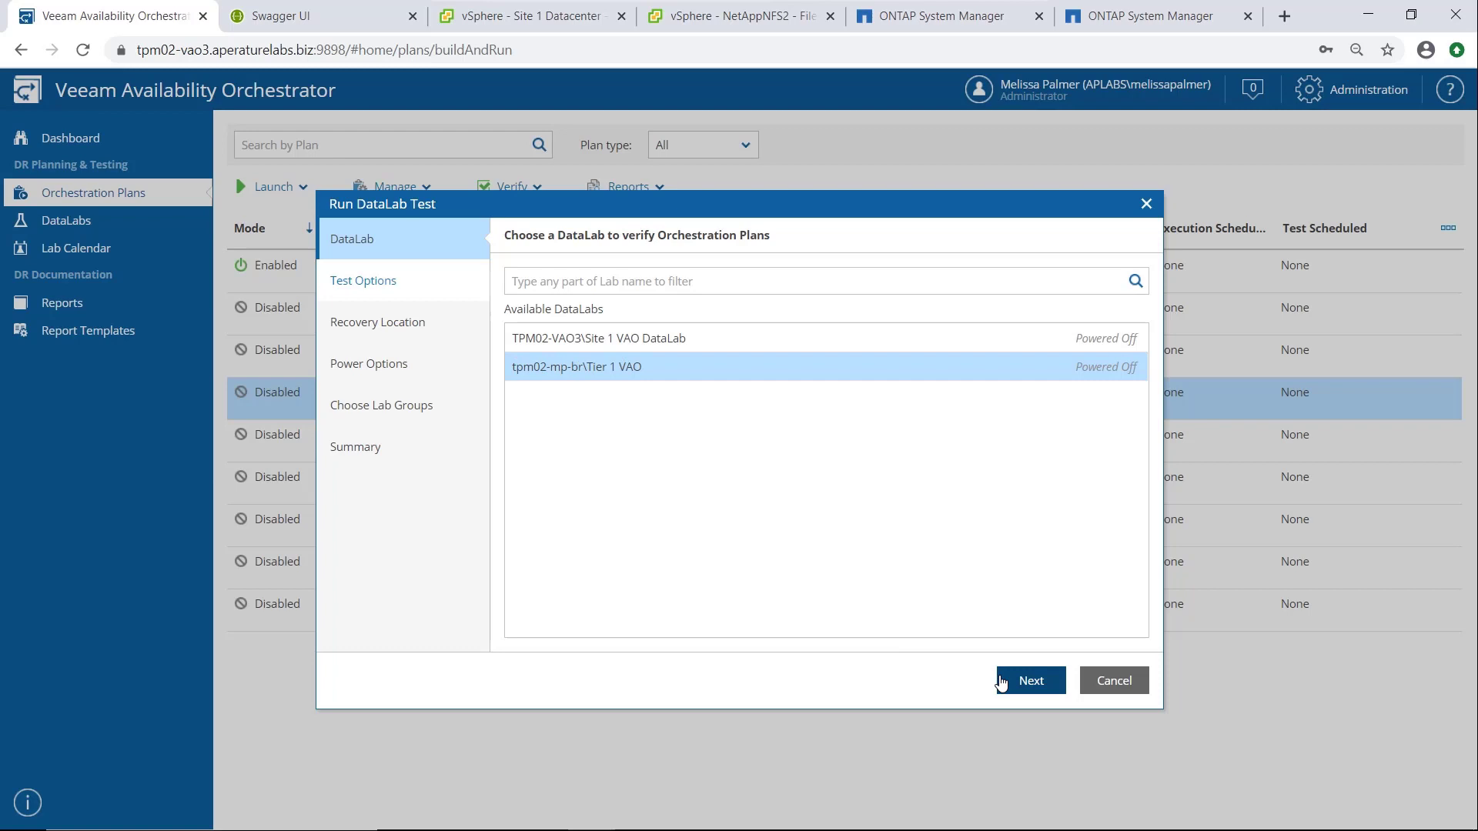
Step: Advance to the restore test options, leaving Quick test selected
click(1029, 680)
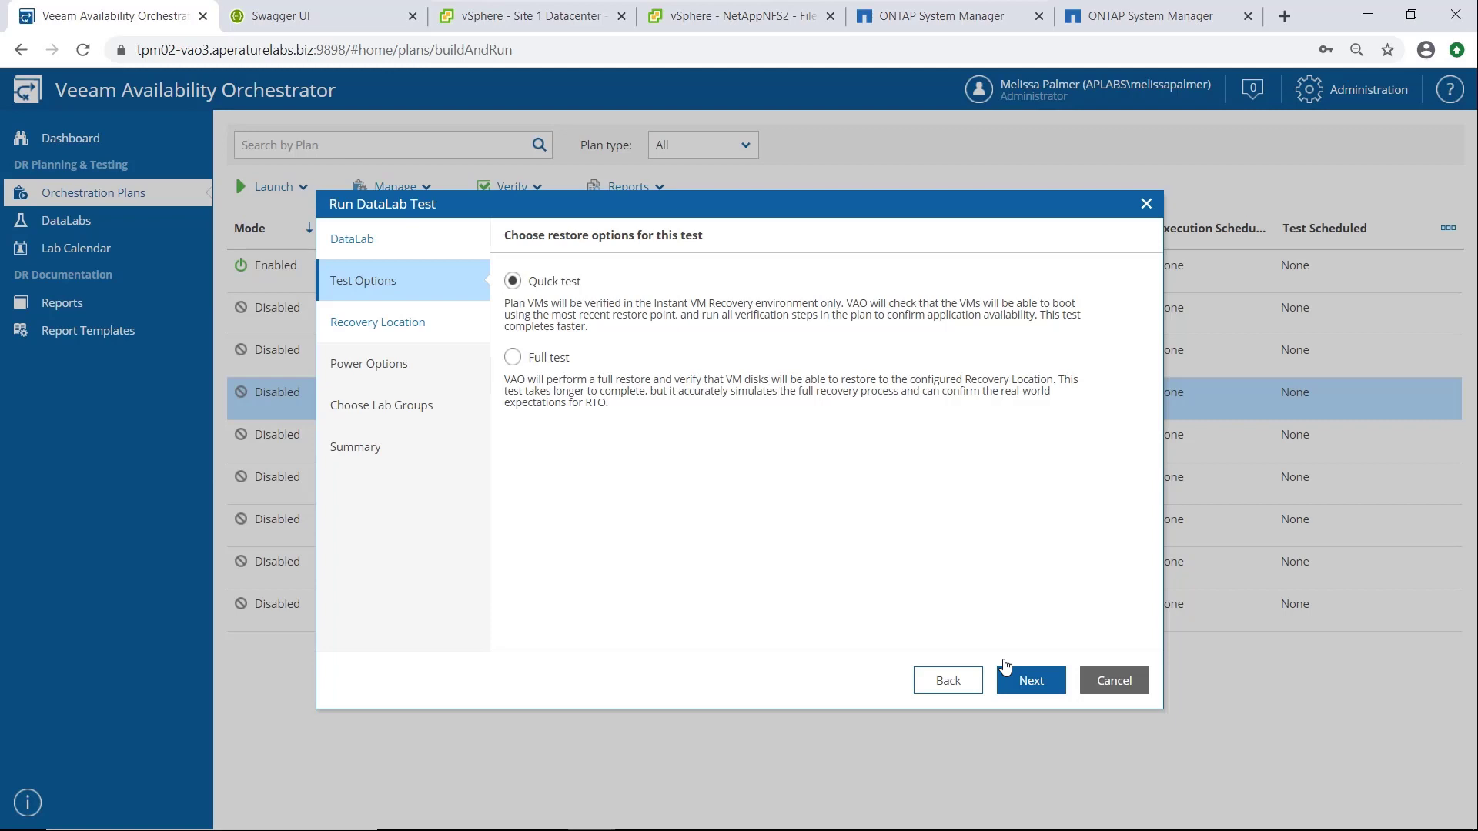
mouse_move(990, 648)
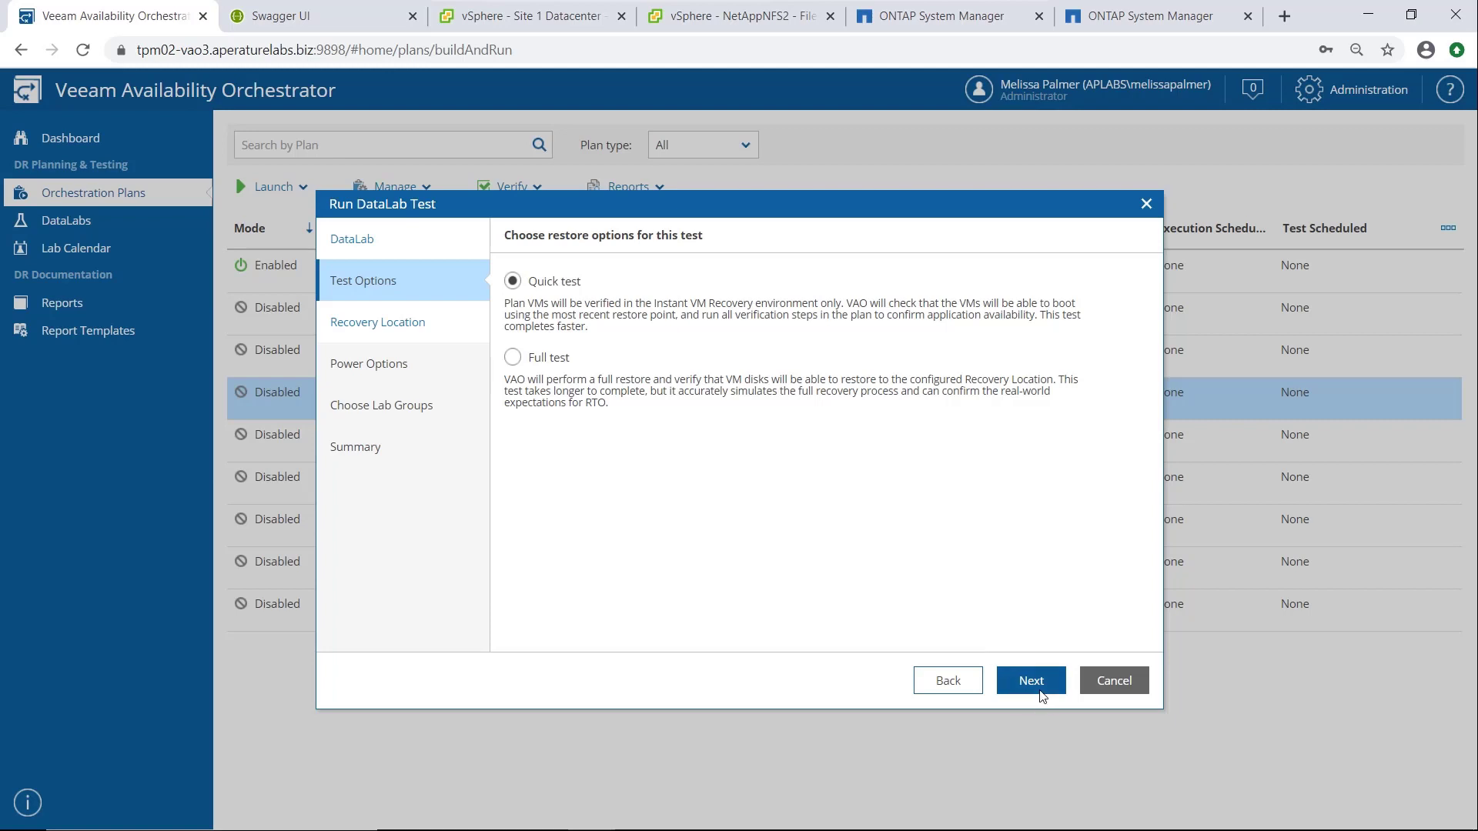
Step: Choose Tier 2 Recovery as the recovery location and reach the Power Options step
click(1030, 681)
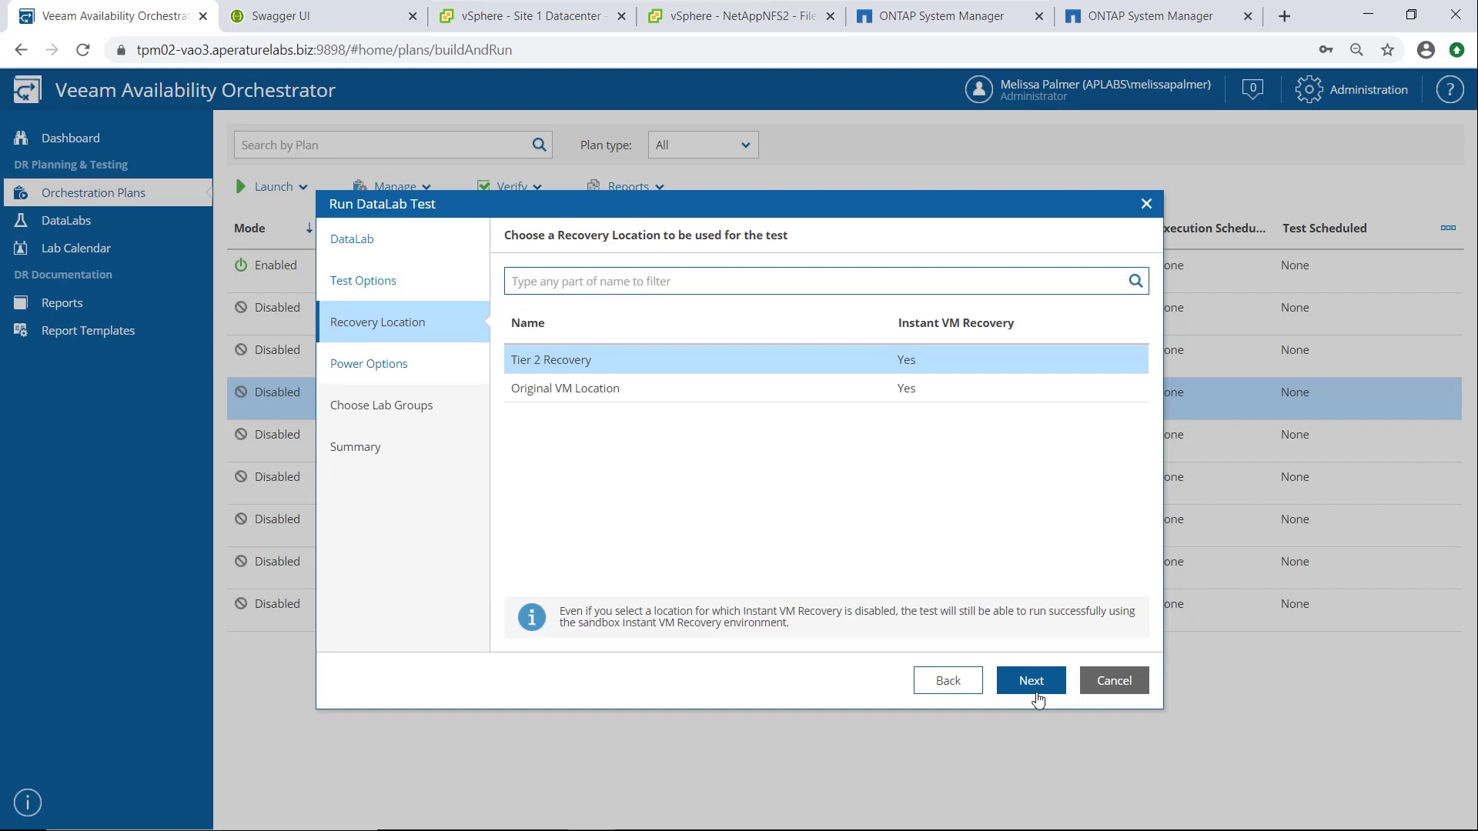
mouse_move(620, 354)
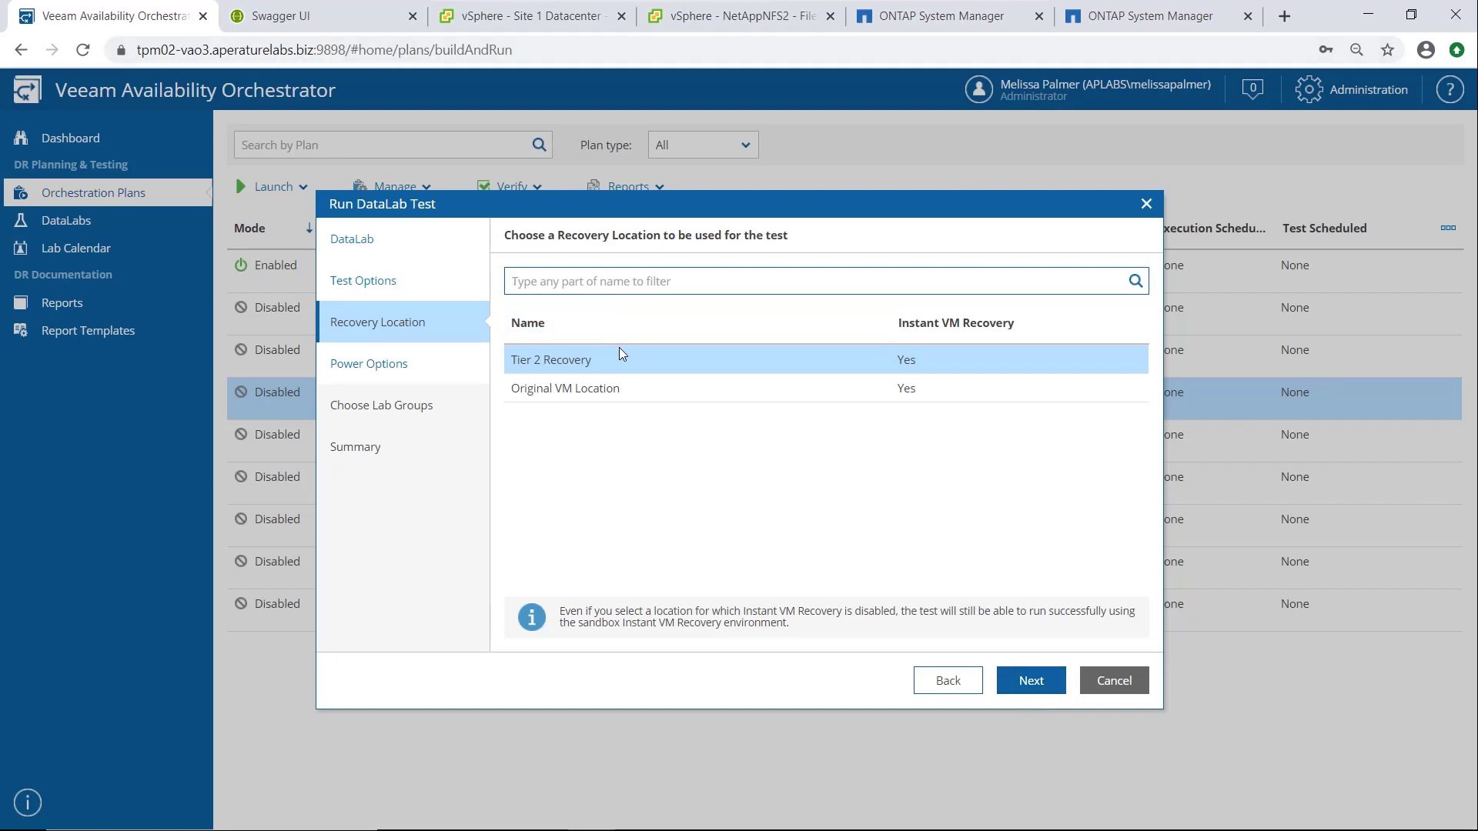
click(1029, 678)
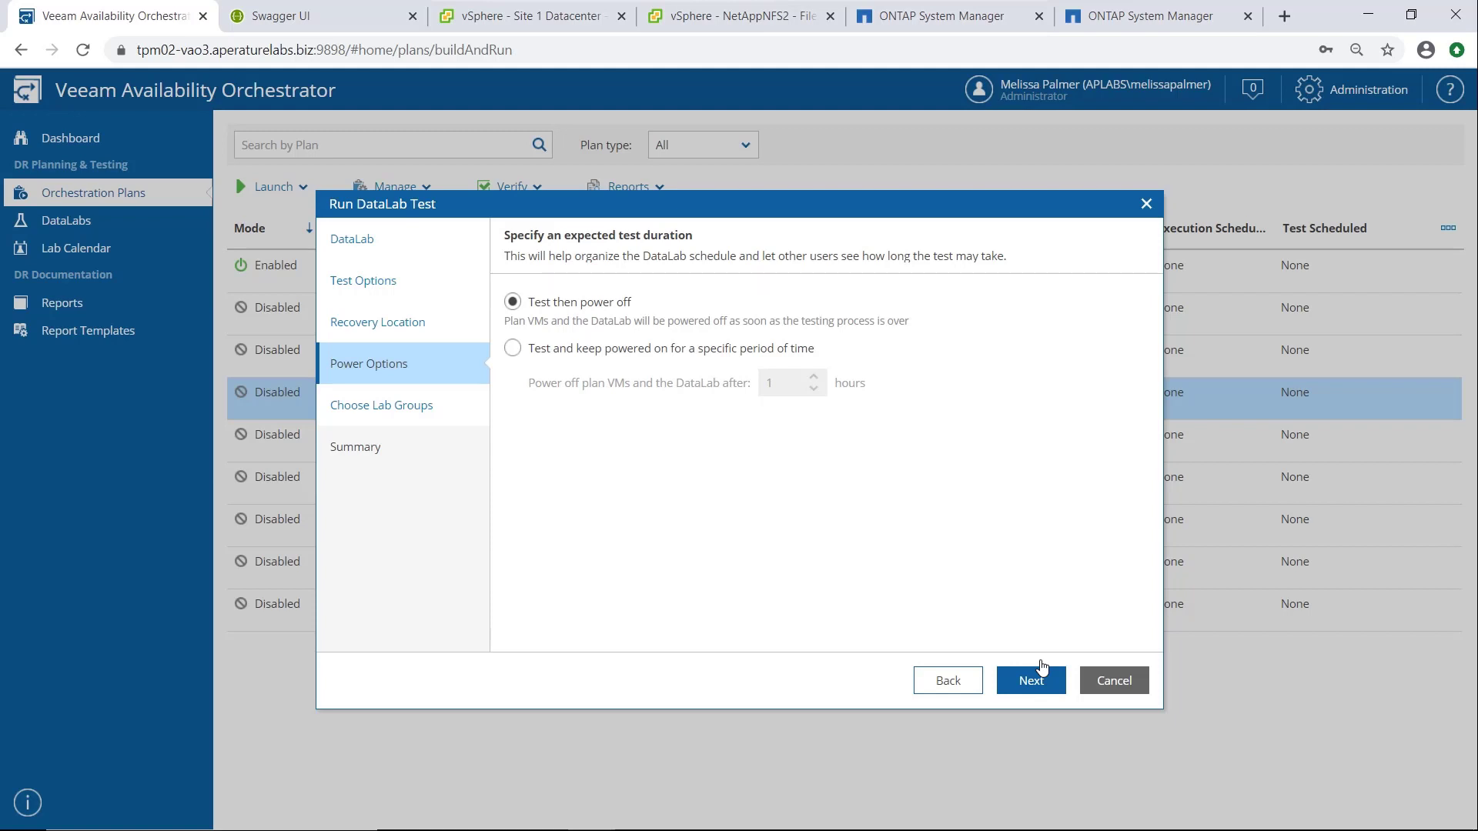
Step: Add the TPM-02 - VeeamON - Main DC lab group to the test
click(1030, 679)
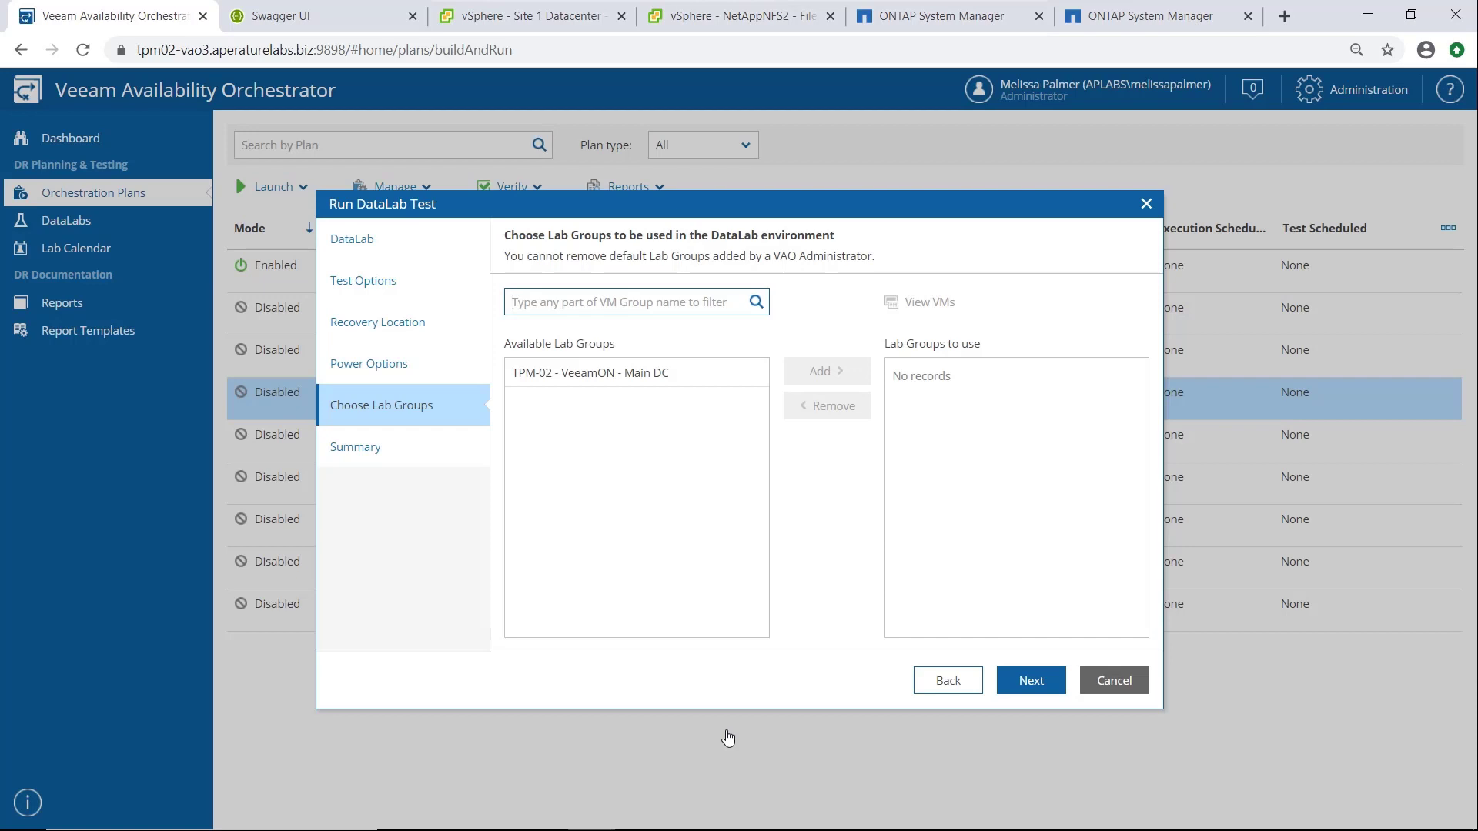
mouse_move(668, 540)
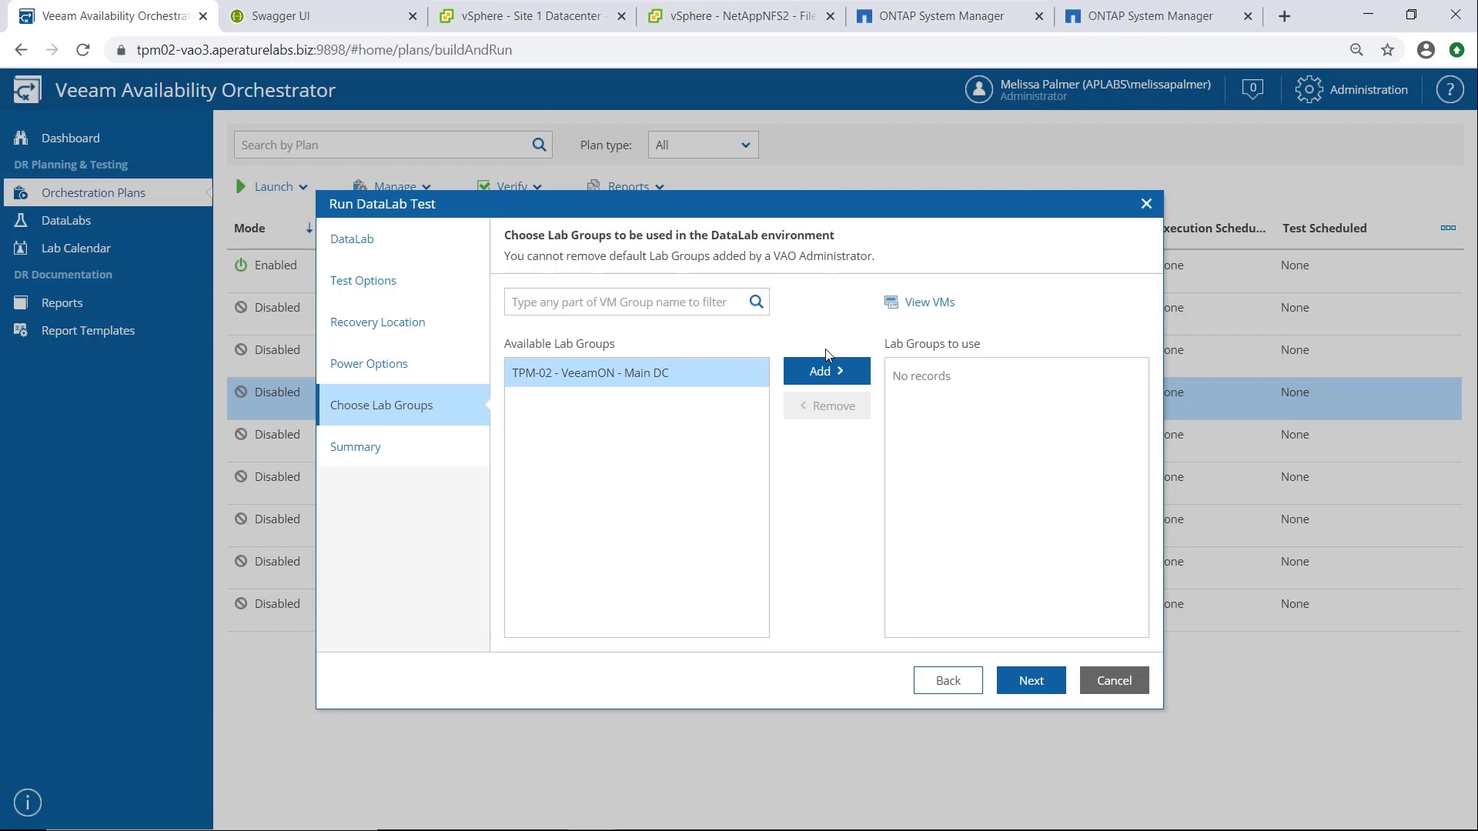
click(825, 370)
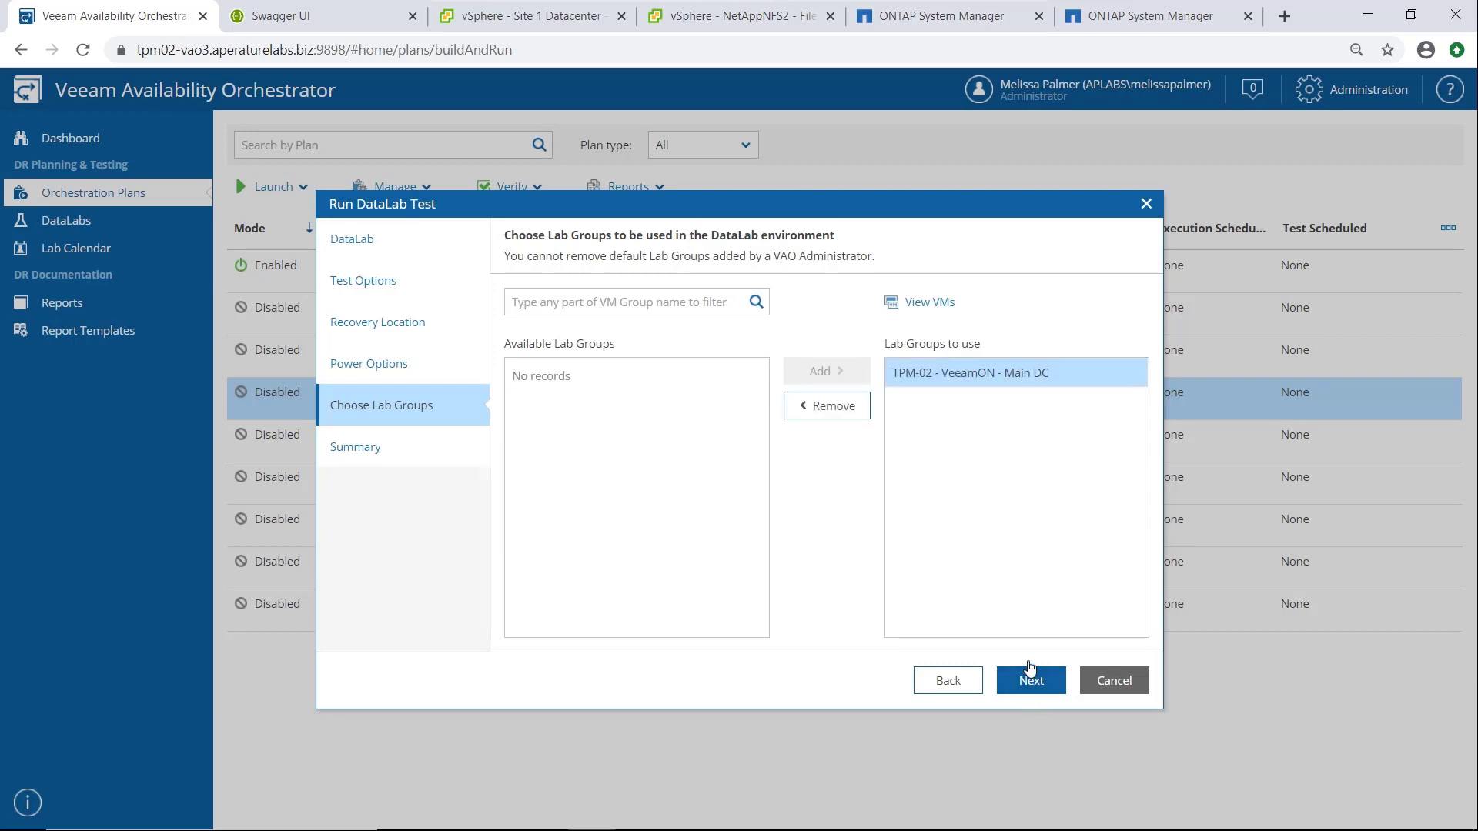
Step: Review the summary and finish, submitting the DataLab test for the Tier 2 plan
click(1030, 678)
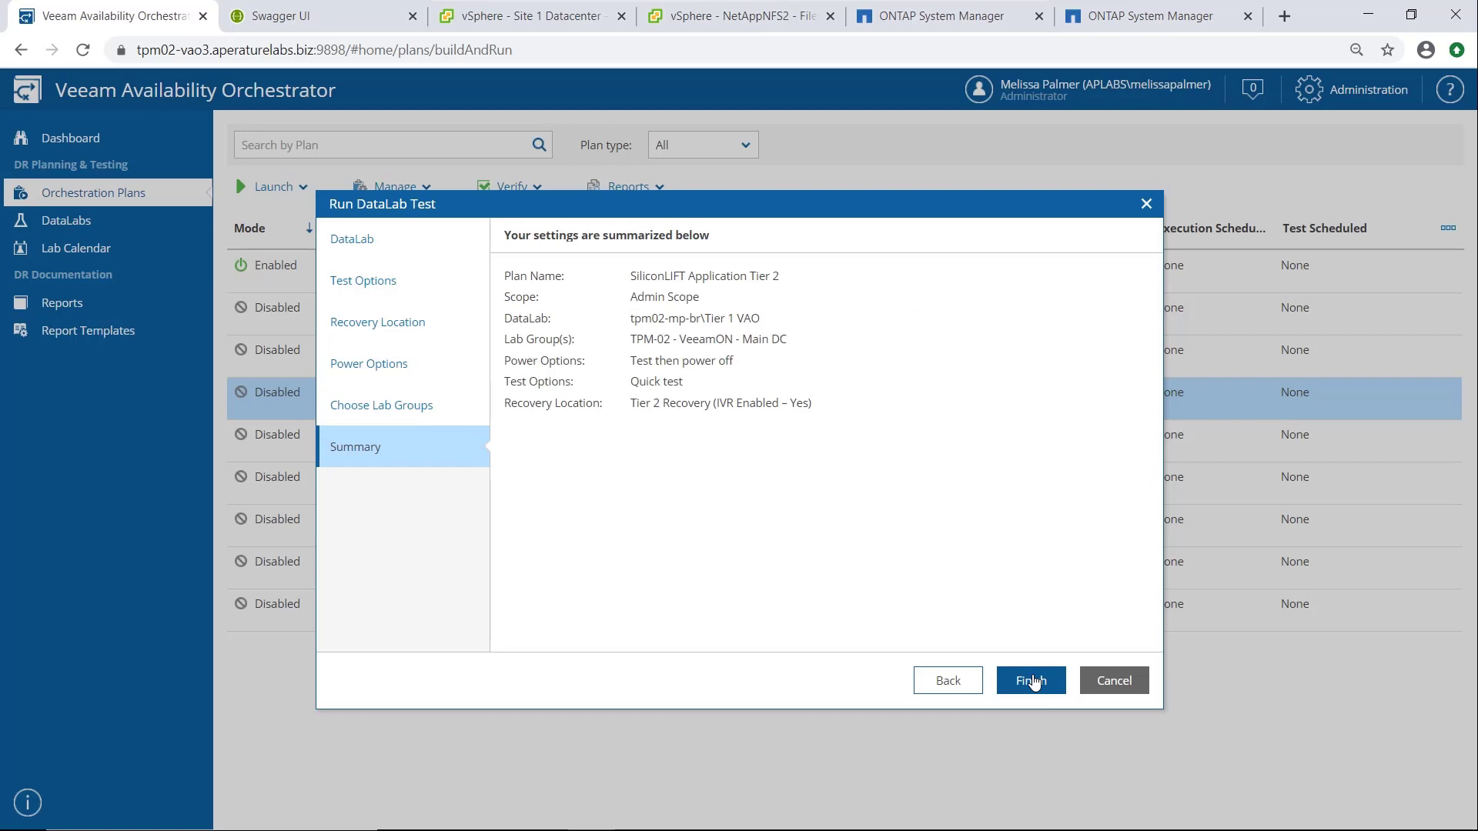
click(1030, 680)
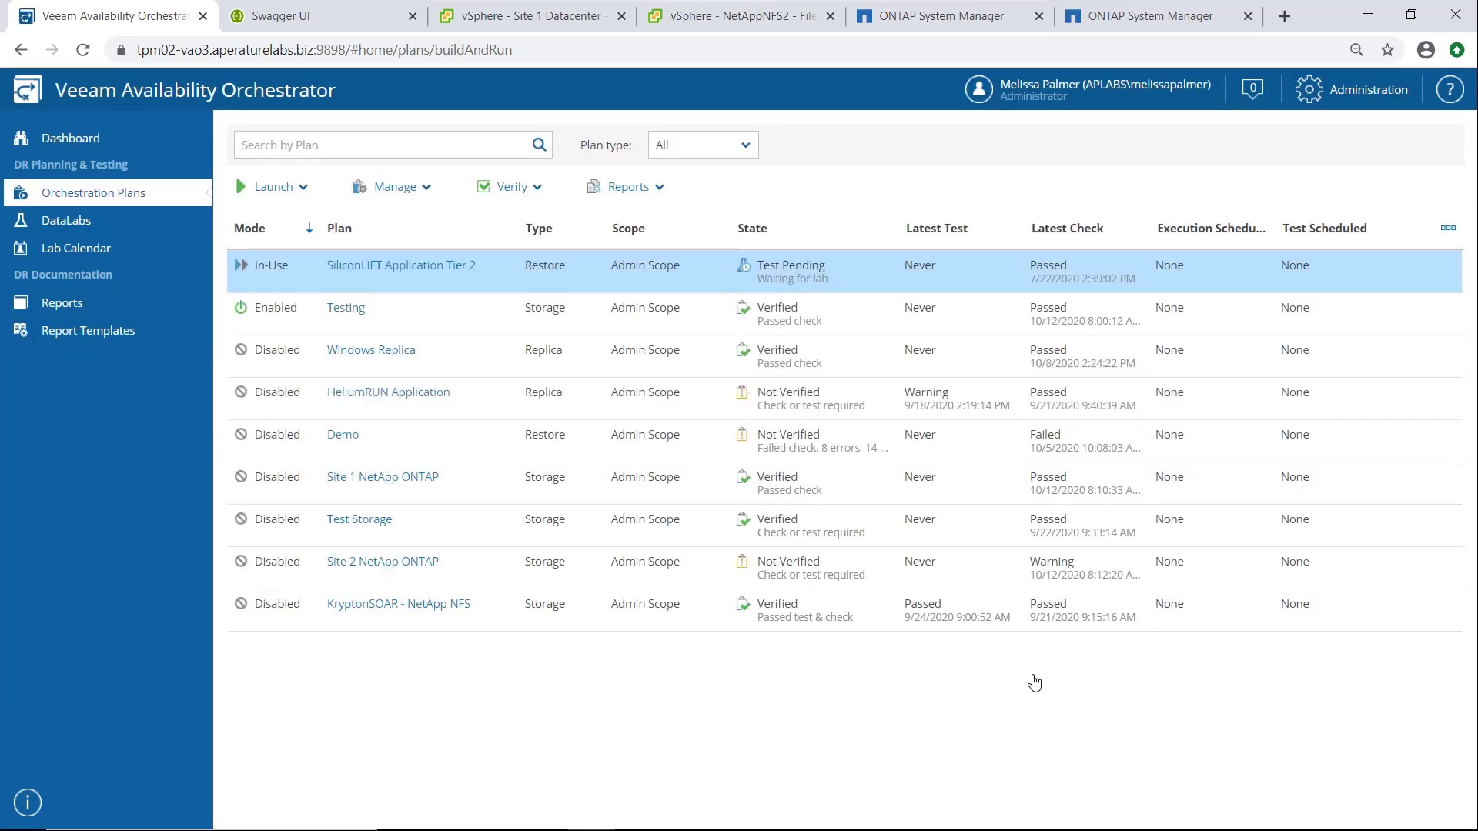